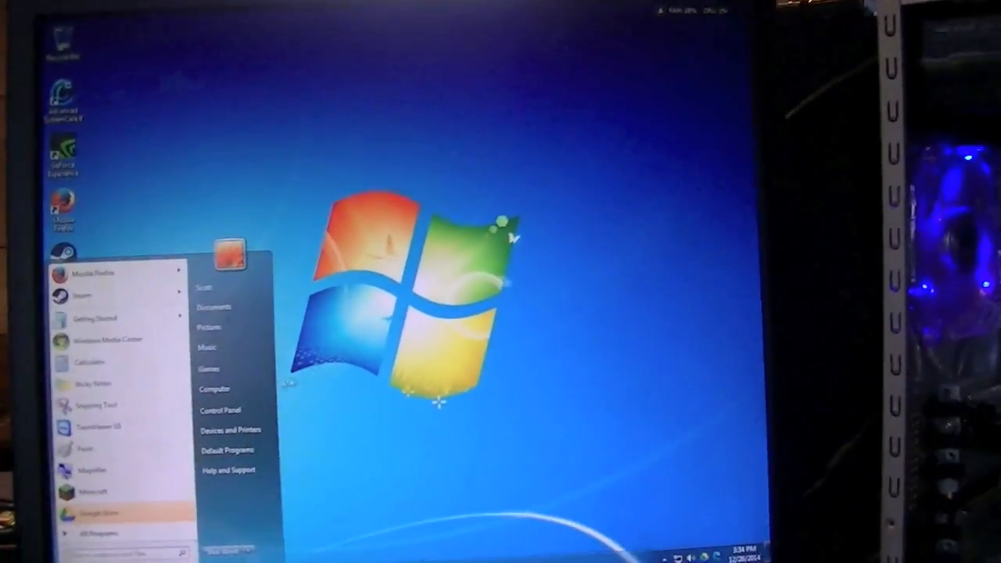
Review the computer's drives, then expand All Programs to the Macrium folder showing the Reflect shortcut
{"action": "left_click", "coordinate": [215, 388]}
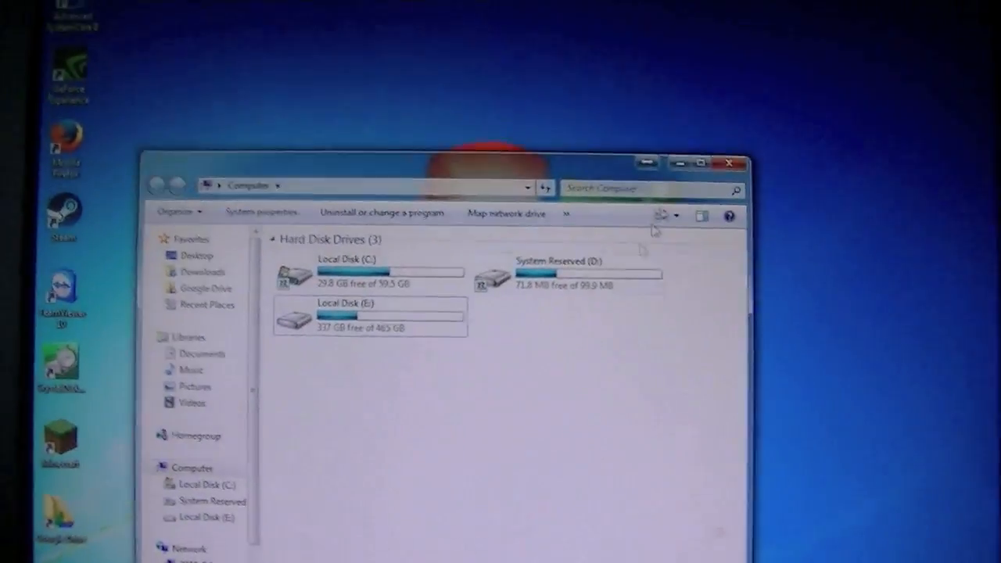
{"action": "left_click", "coordinate": [726, 164]}
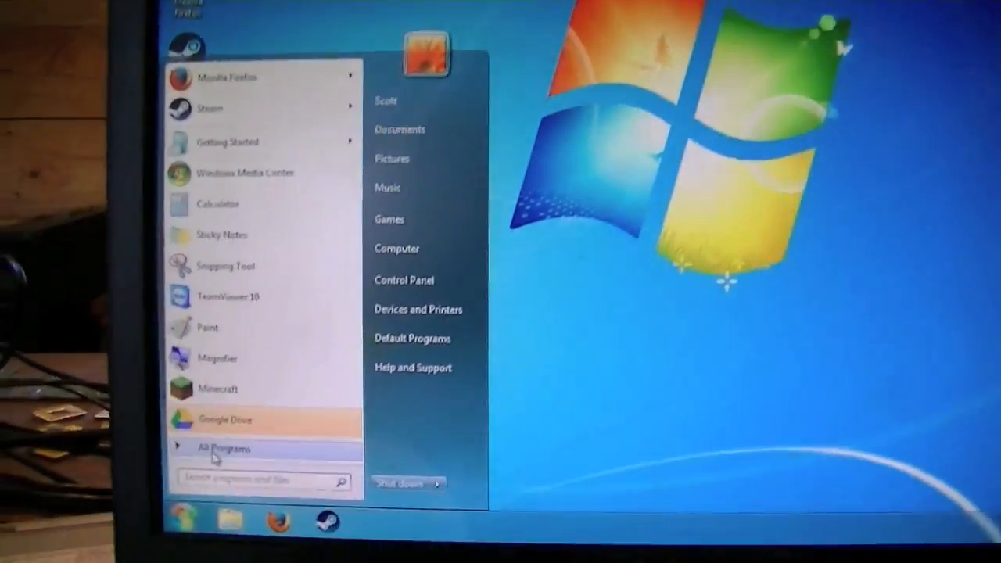
{"action": "left_click", "coordinate": [226, 447]}
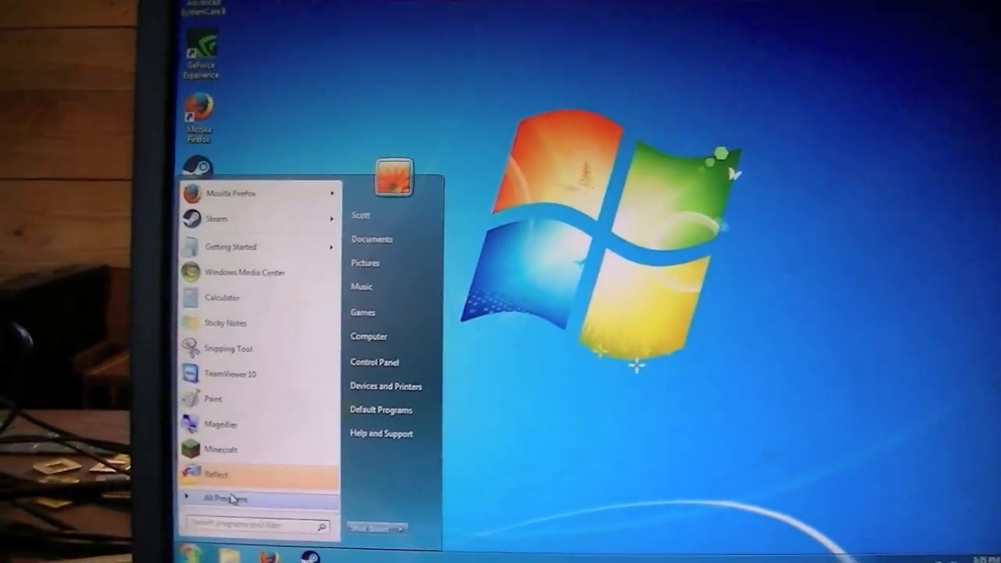
{"action": "left_click", "coordinate": [225, 497]}
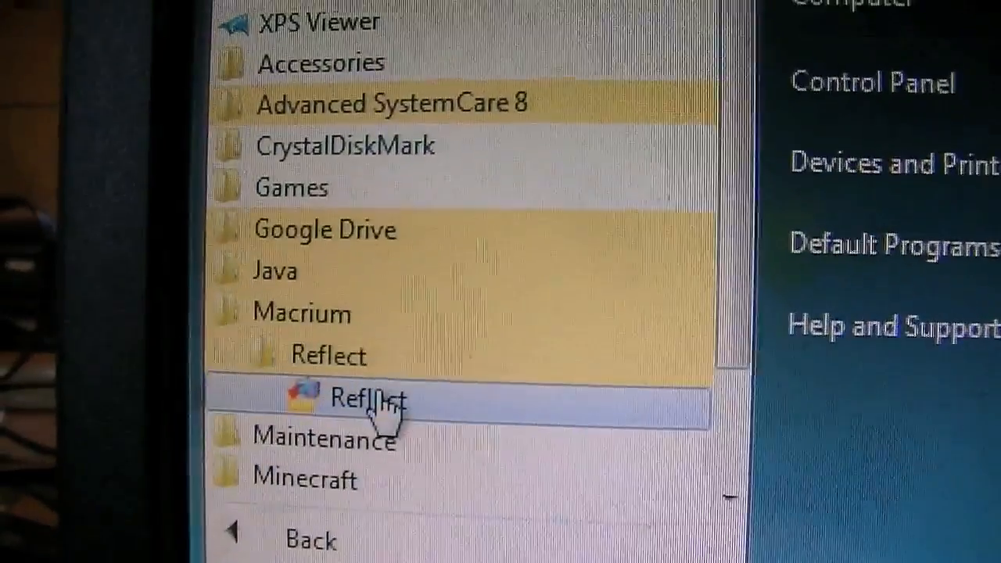
Launch Macrium Reflect to the Create a Backup tab listing the 59.63 GB and 465.76 GB disks
{"action": "left_click", "coordinate": [367, 400]}
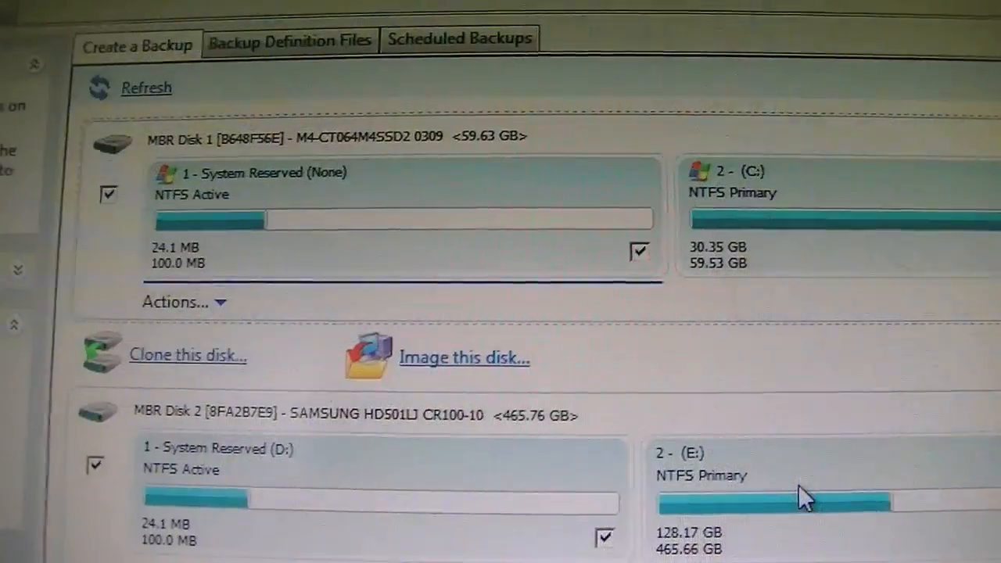
{"action": "scroll", "scroll_direction": "down", "scroll_amount": 3}
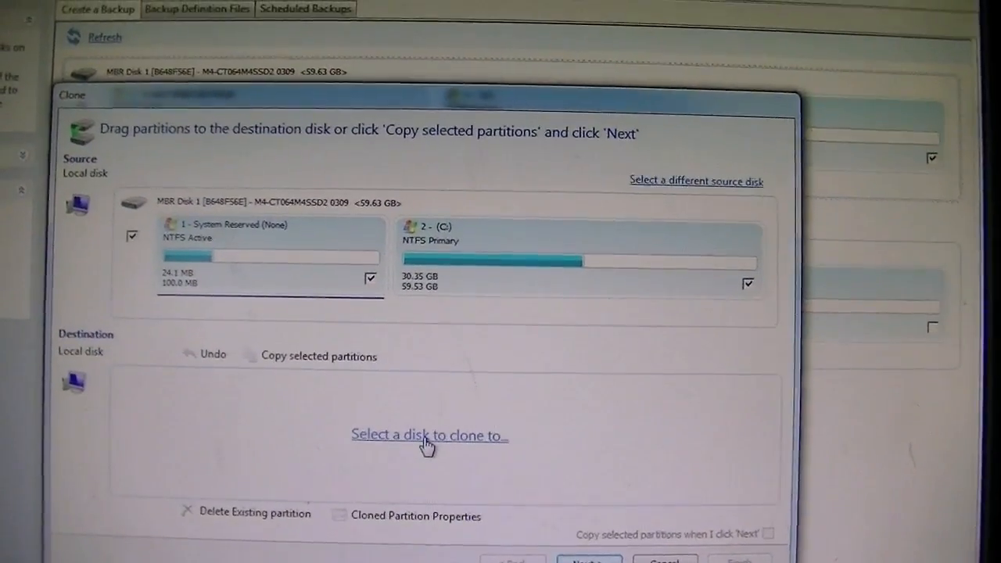
Set the 465.76 GB Samsung disk as clone destination for the system partitions and proceed to Next
{"action": "left_click", "coordinate": [428, 435]}
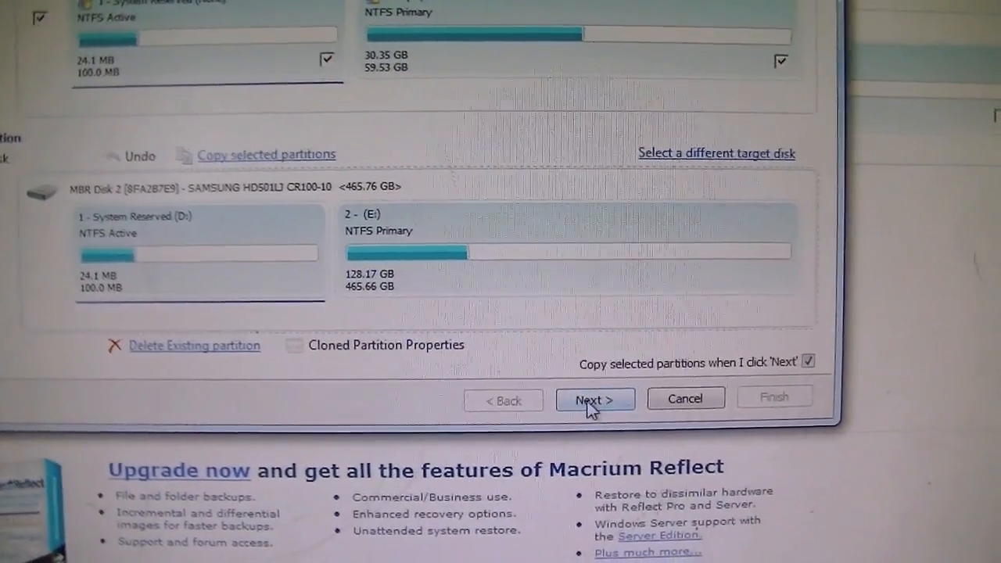
{"action": "left_click", "coordinate": [594, 398]}
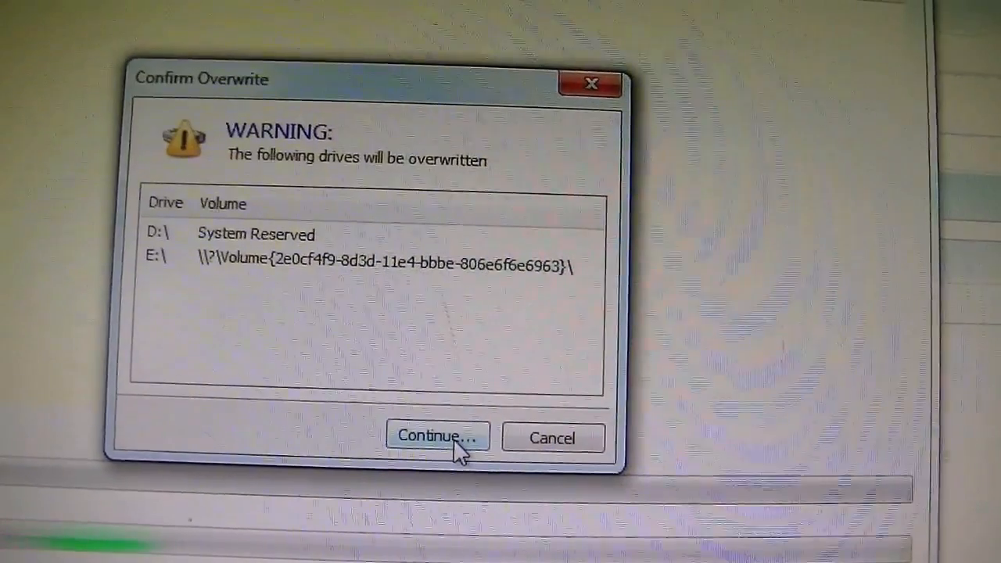
Confirm overwriting drives D and E, let the clone finish, and close the completion report
{"action": "left_click", "coordinate": [436, 436]}
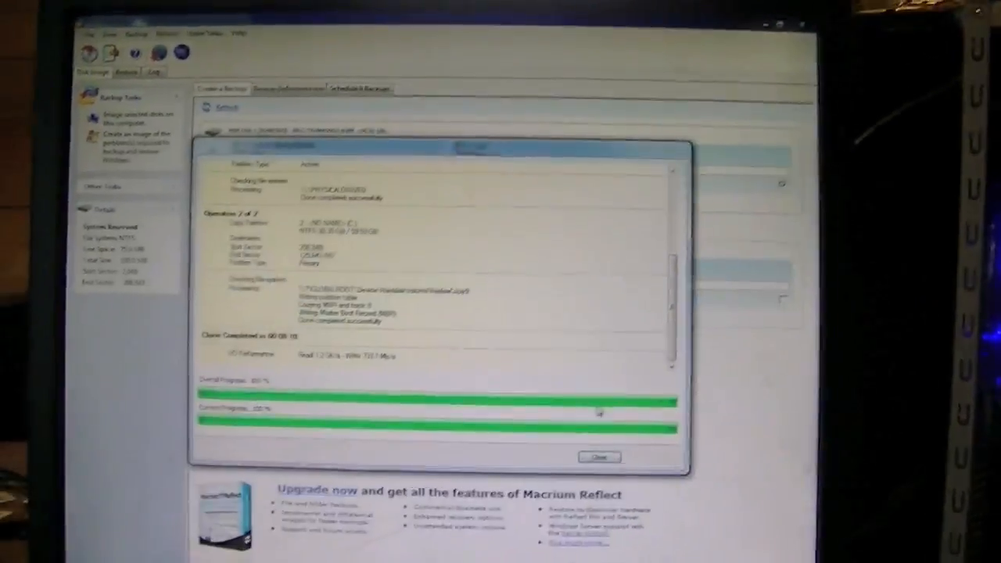
{"action": "left_click", "coordinate": [599, 456]}
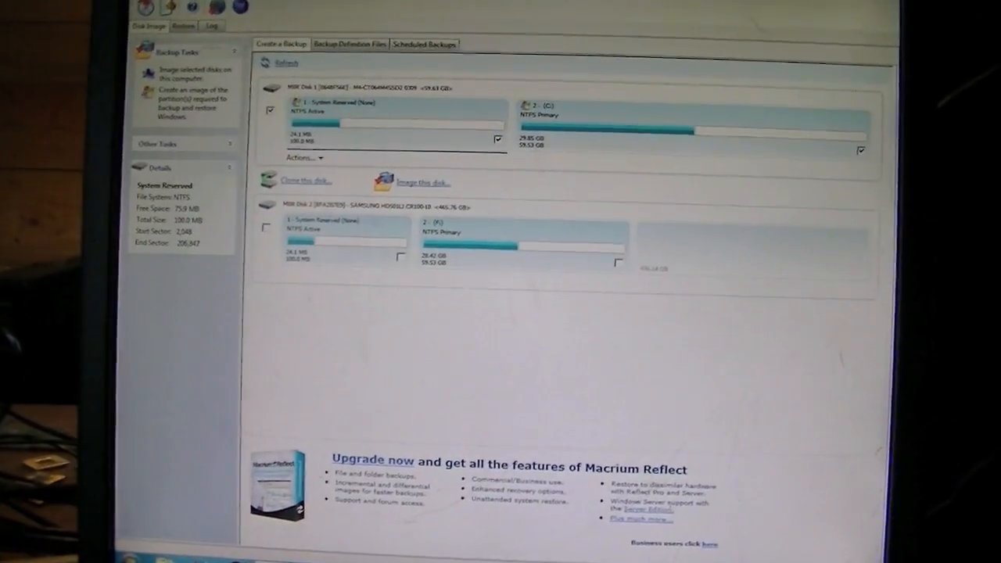